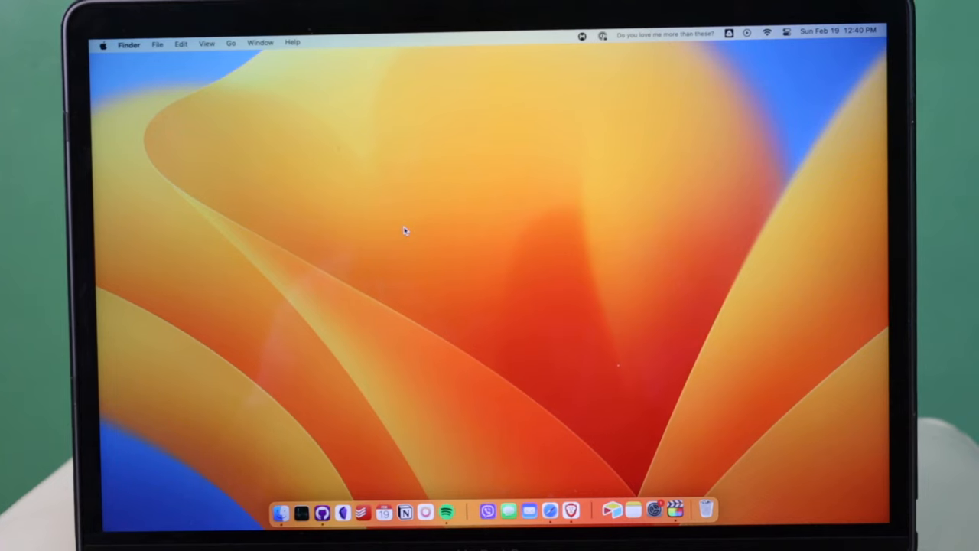
Step: Launch System Settings from a Spotlight search for "system Settings"
key(cmd+space)
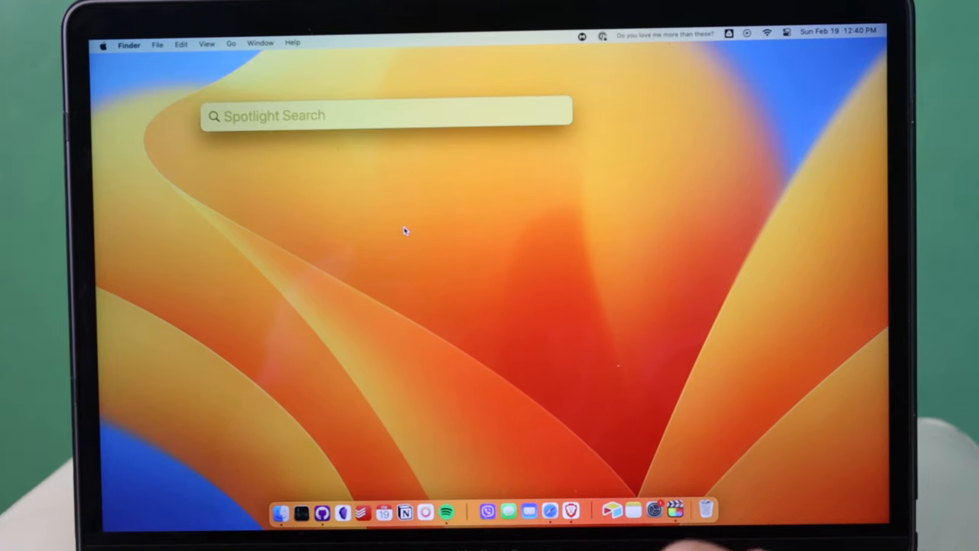
text(system Settings)
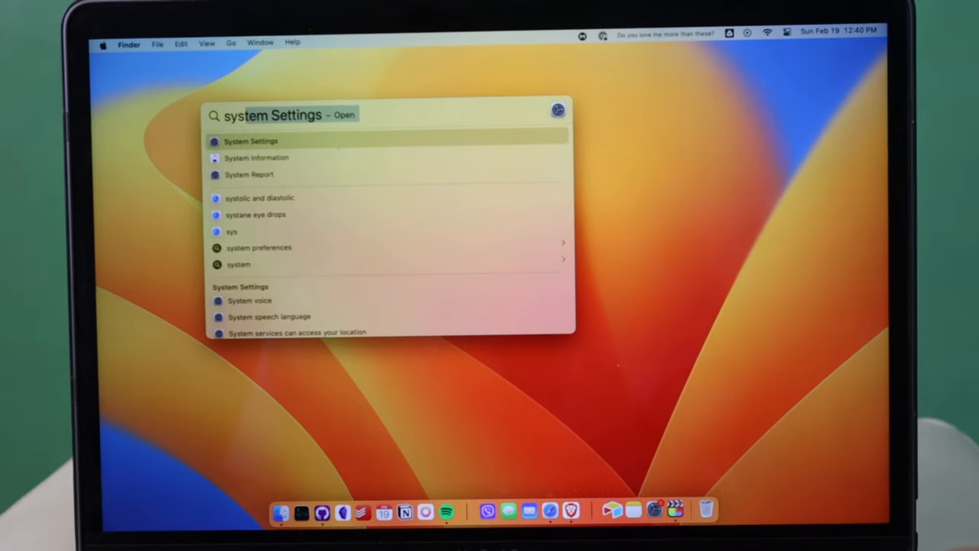
click(251, 141)
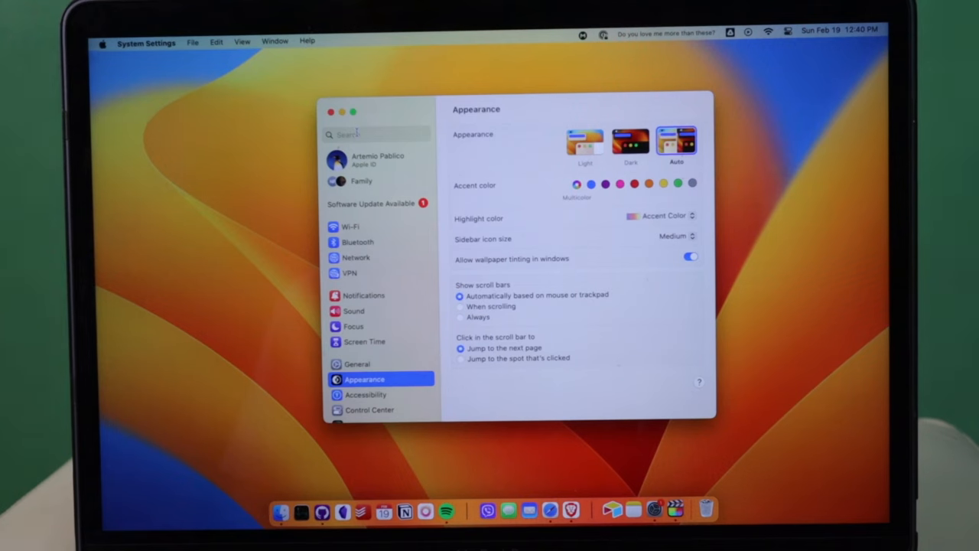
Step: Find Sharing via the sidebar search, switch File Sharing on and show its folders and users details
text(sharing)
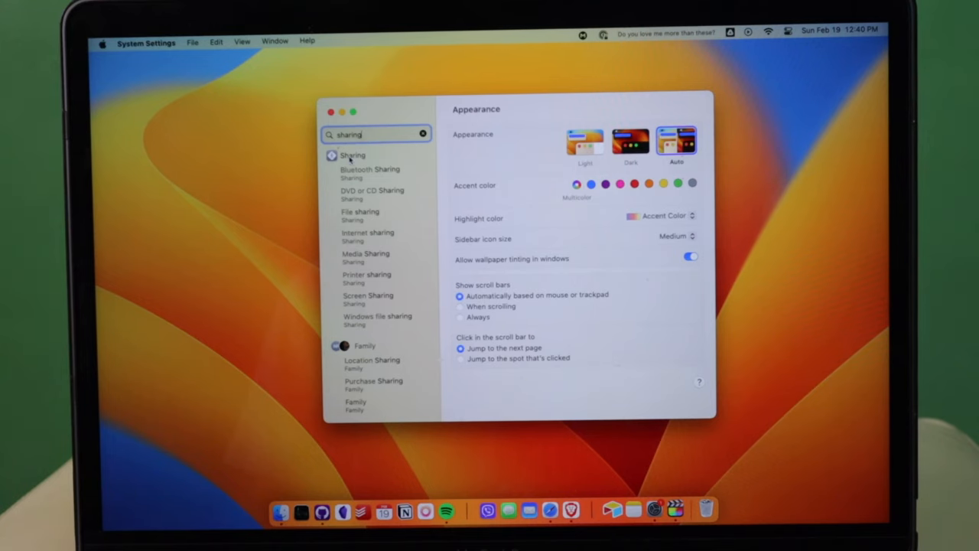
click(352, 154)
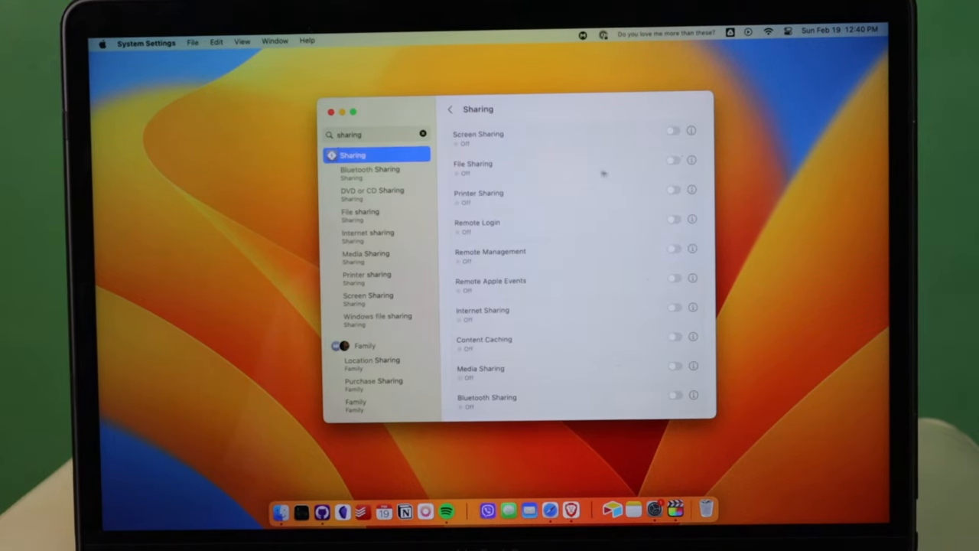
click(673, 161)
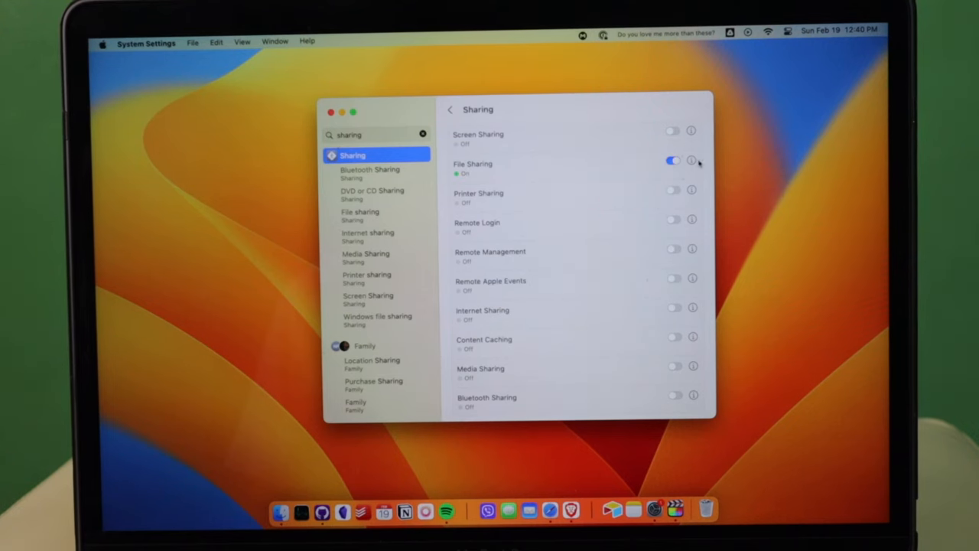
click(692, 160)
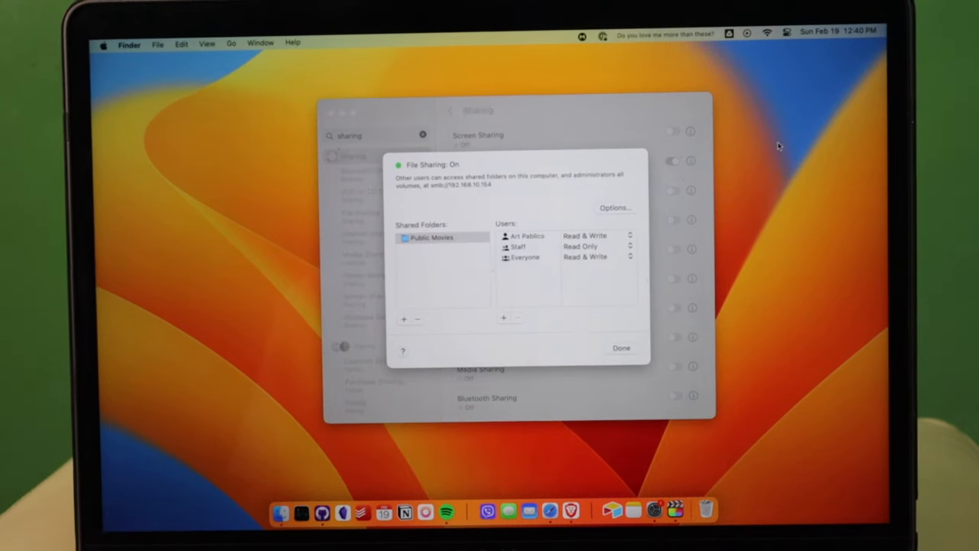
Step: Create a new "Shared Folder" on the desktop and open it in Finder
right_click(777, 150)
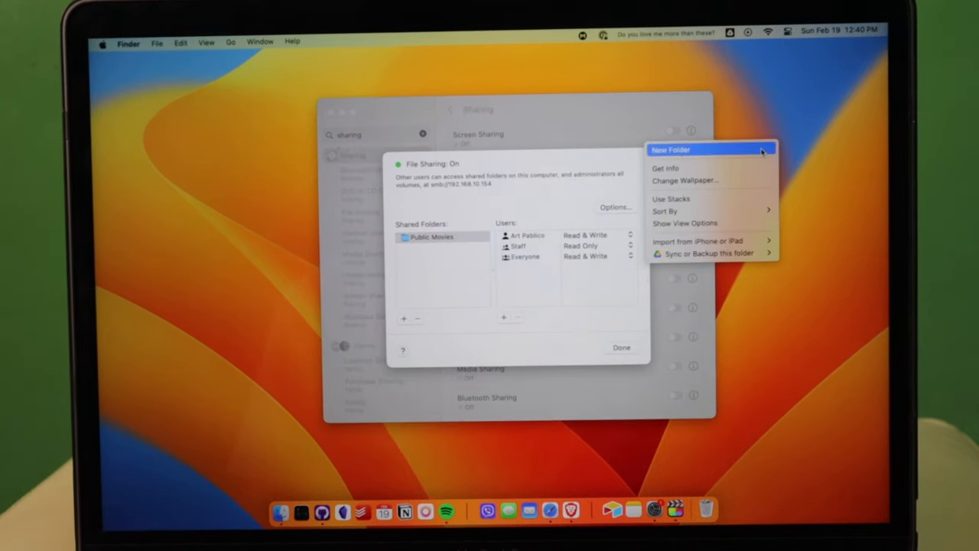
click(670, 150)
text(Shared Folder)
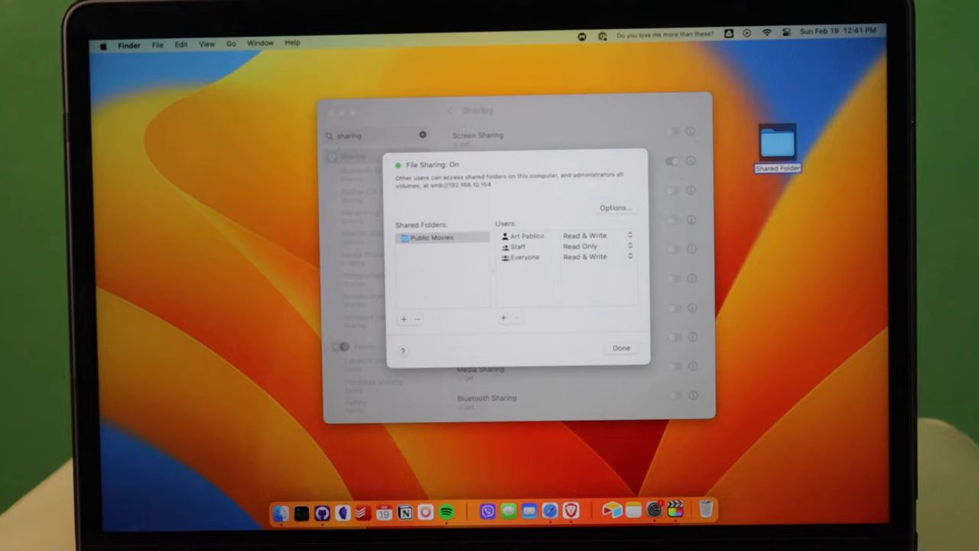
click(778, 144)
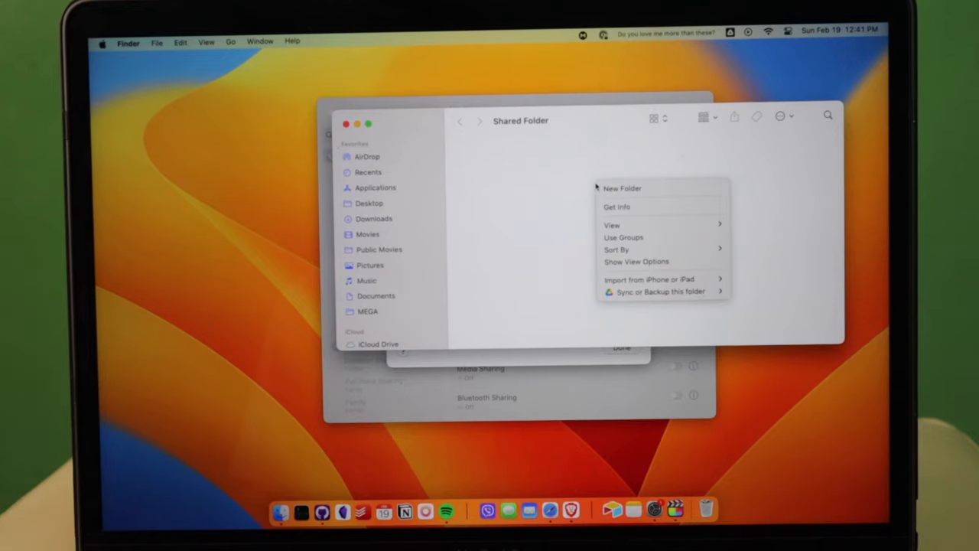
Step: Add a subfolder named "this is my folder in Mac" inside Shared Folder and close the window
click(622, 188)
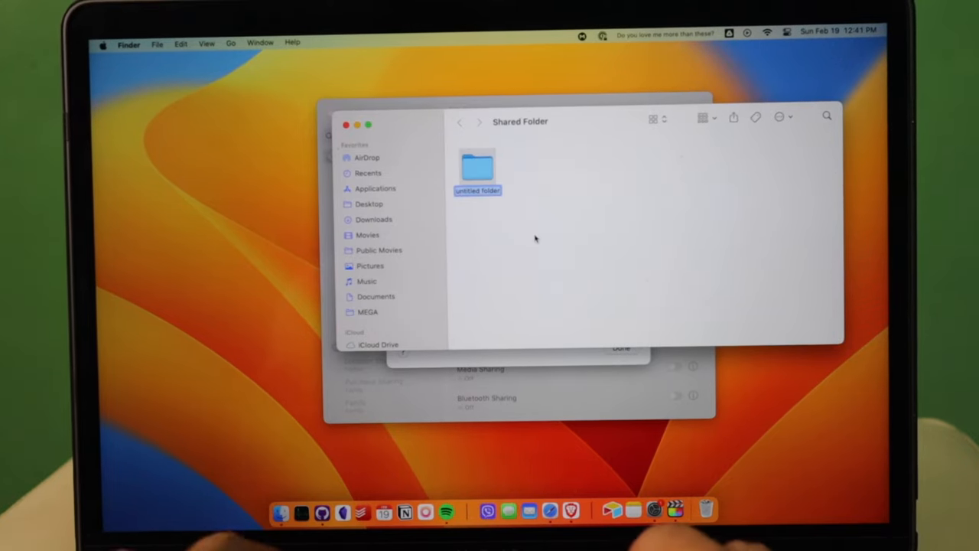
text(this is my folder)
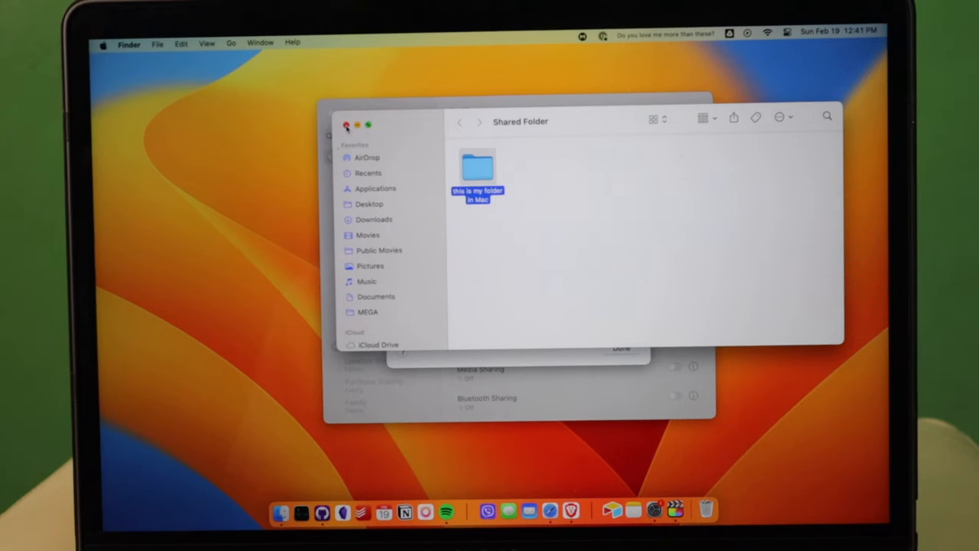
click(346, 125)
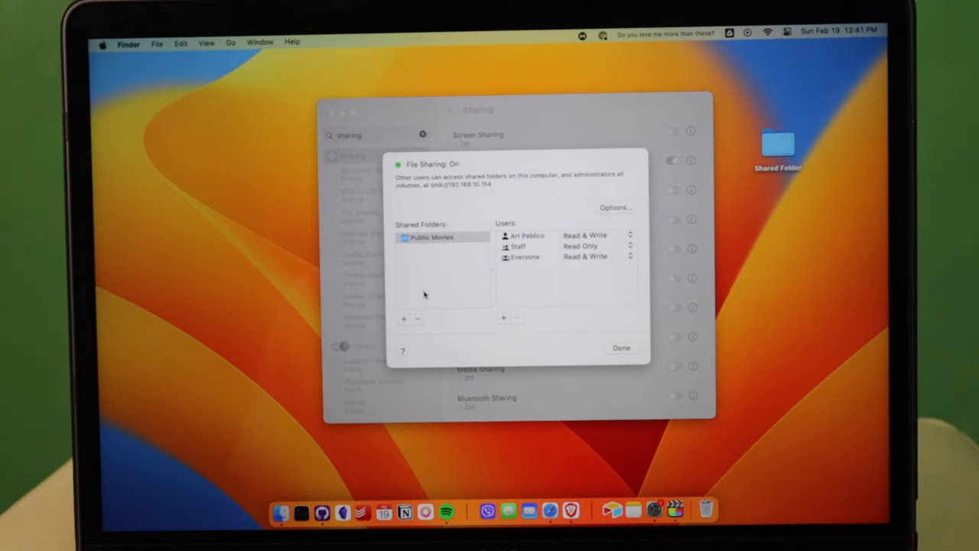
Step: Add the desktop Shared Folder to the shared folders list and check the owner's access
click(404, 316)
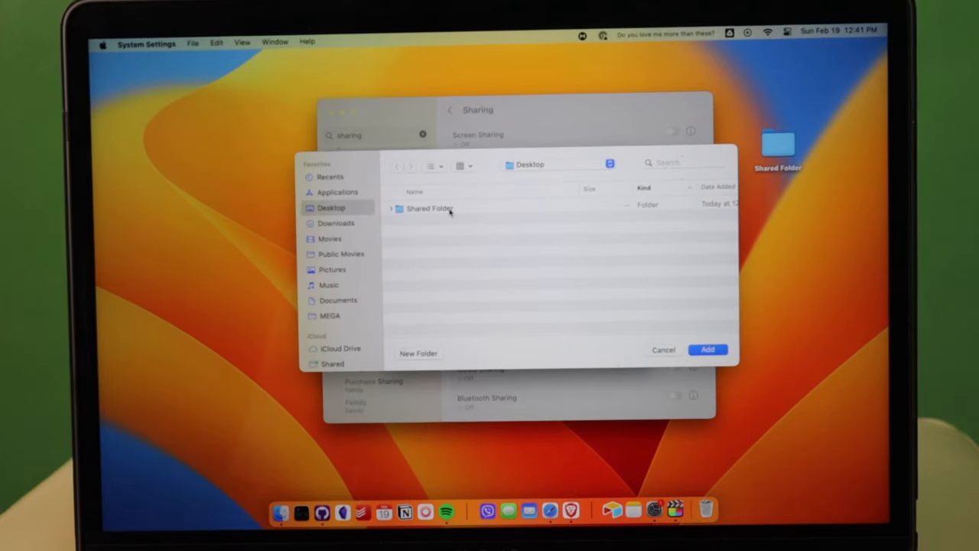
click(428, 208)
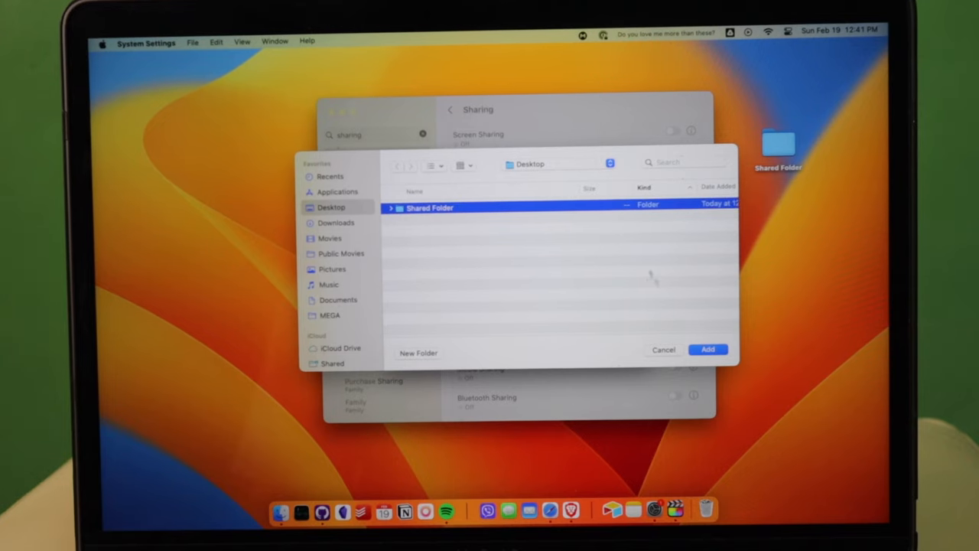
click(707, 349)
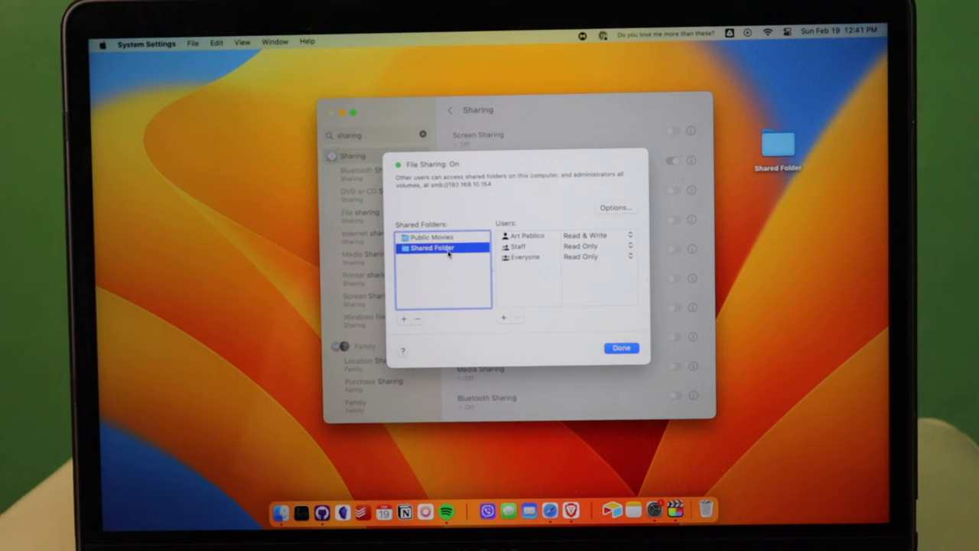
mouse_move(431, 248)
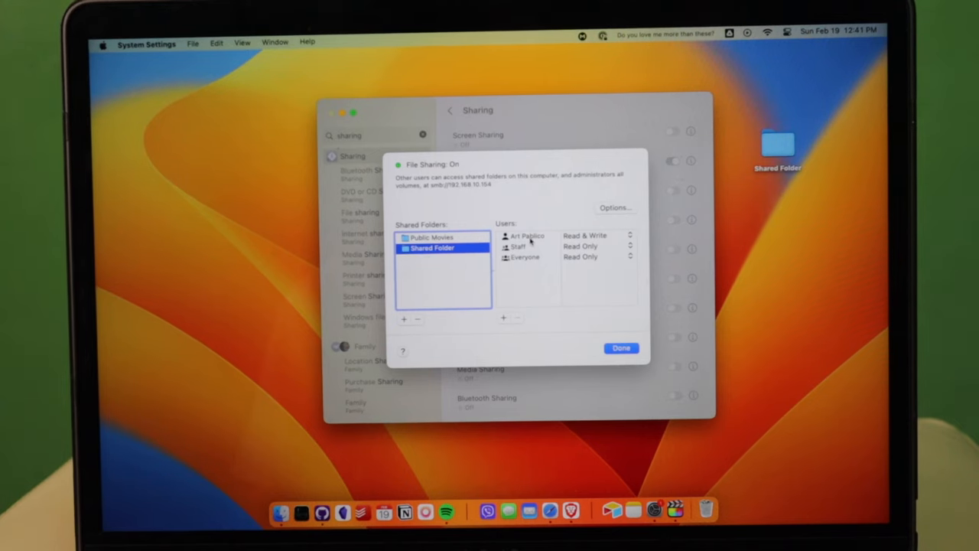
click(526, 235)
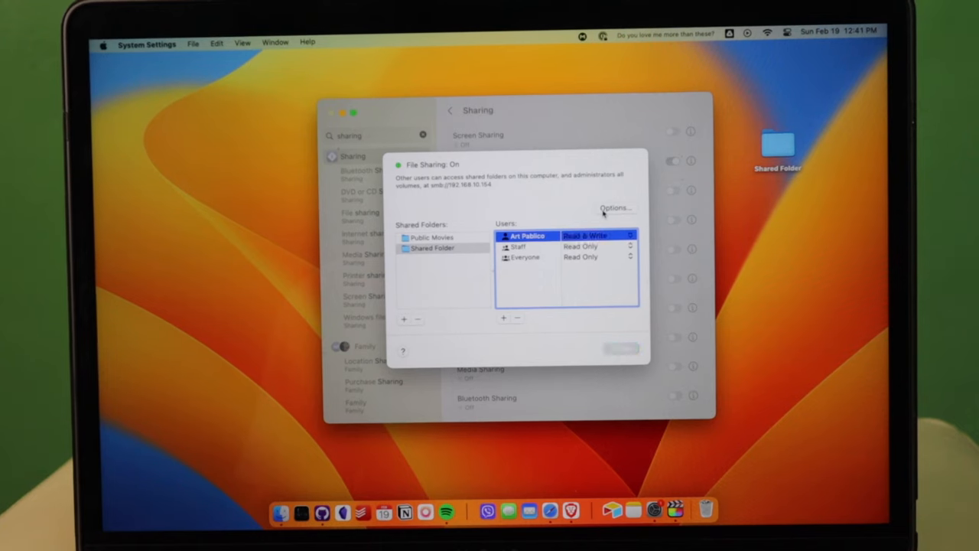
Step: In File Sharing Options, toggle Windows sharing for the account off, confirming with the password
click(615, 209)
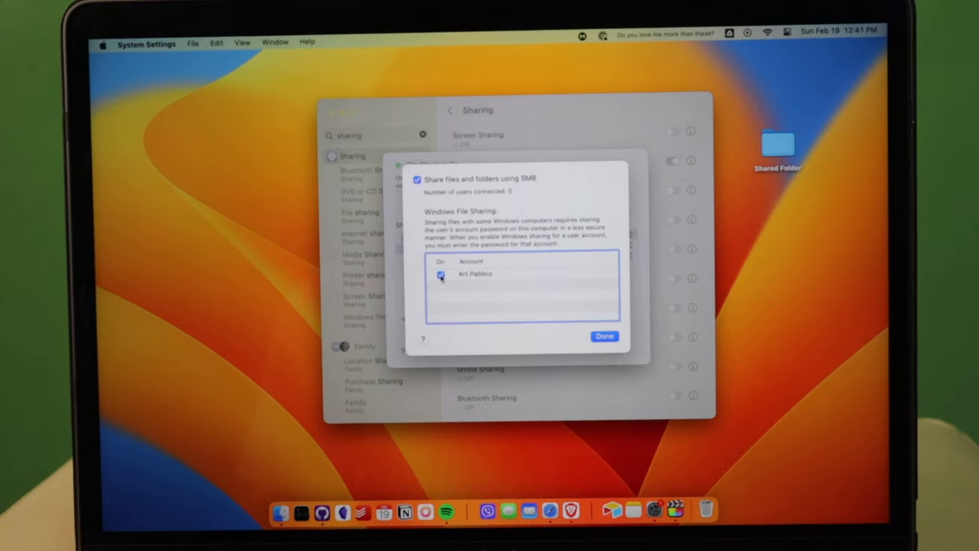
click(441, 274)
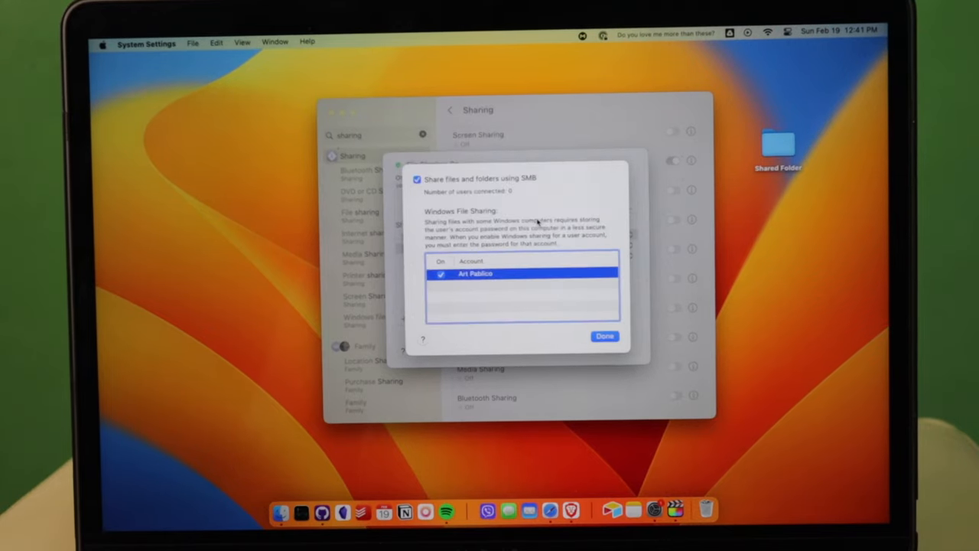
click(441, 274)
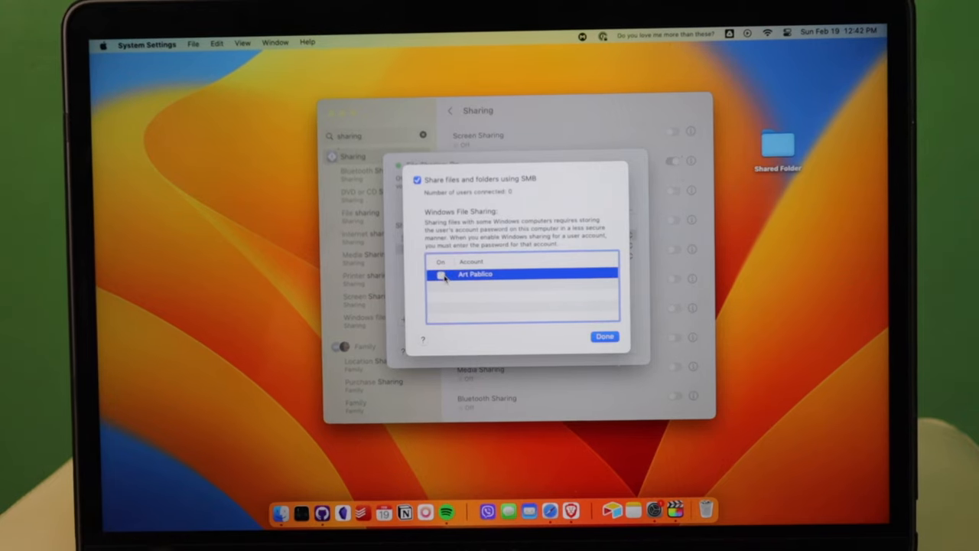
click(441, 274)
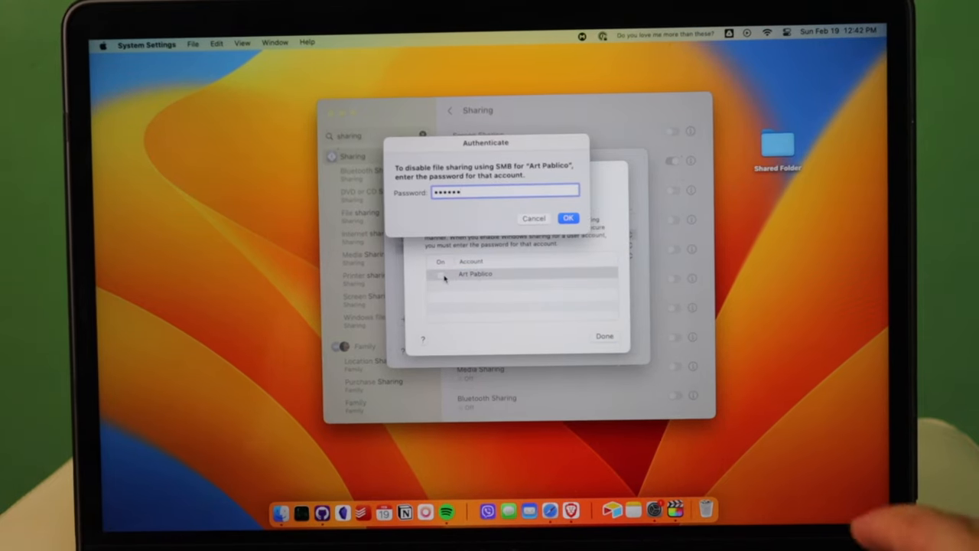
click(570, 218)
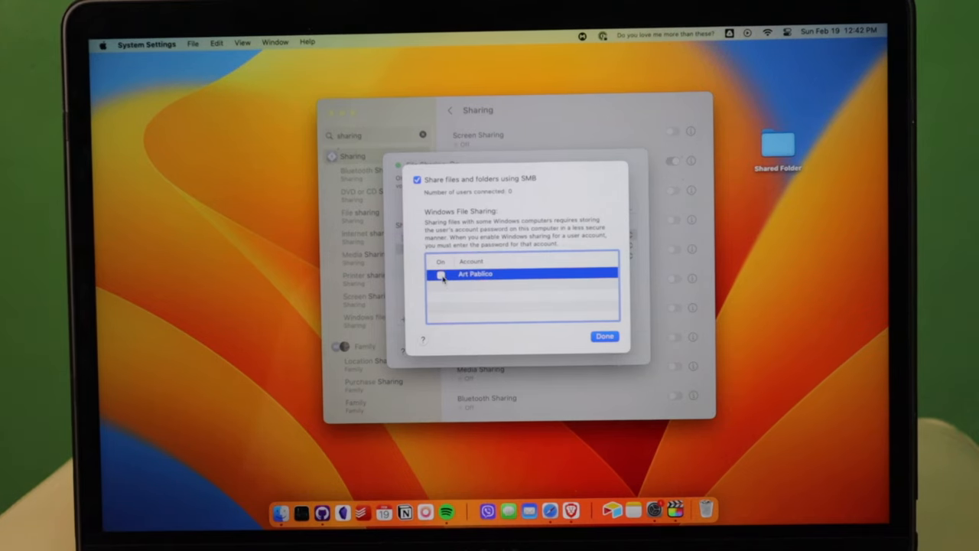
click(440, 276)
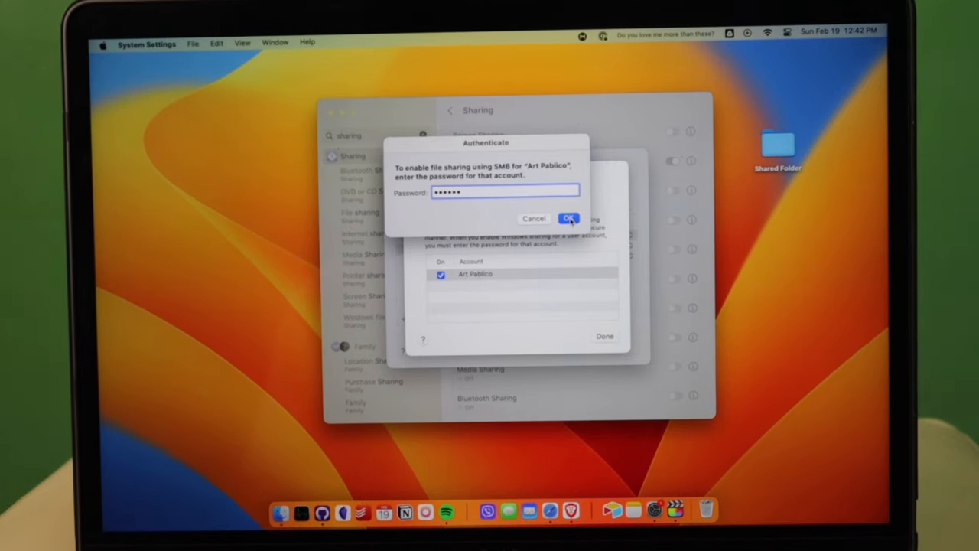
click(570, 217)
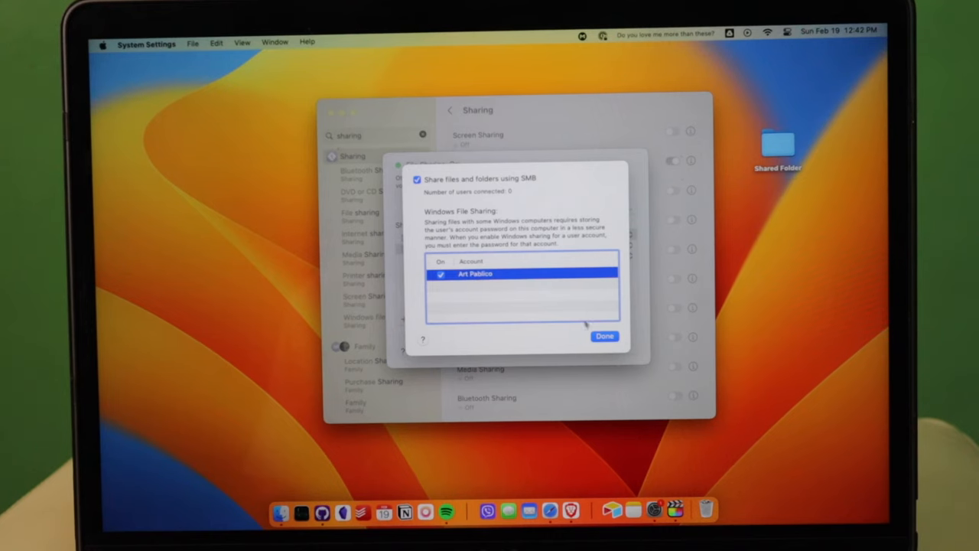
click(604, 337)
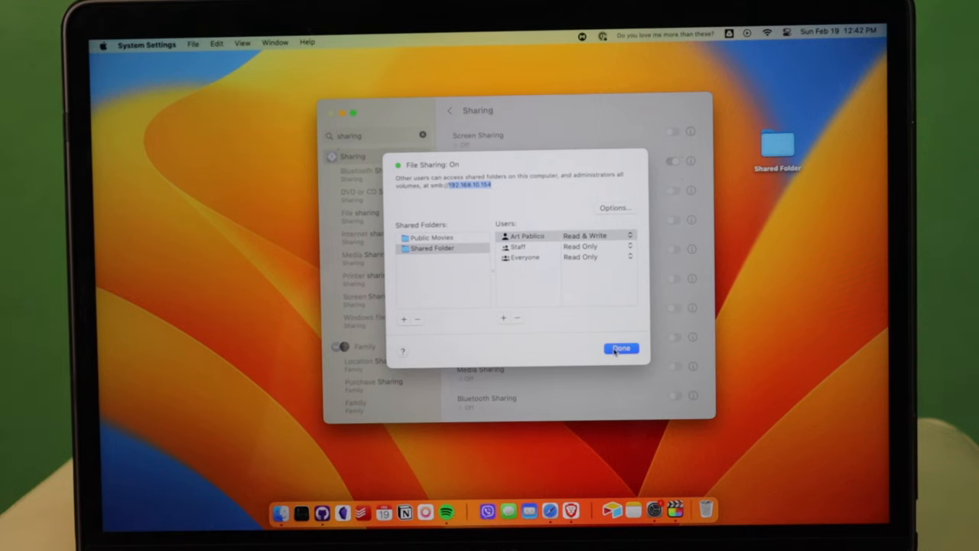
click(621, 349)
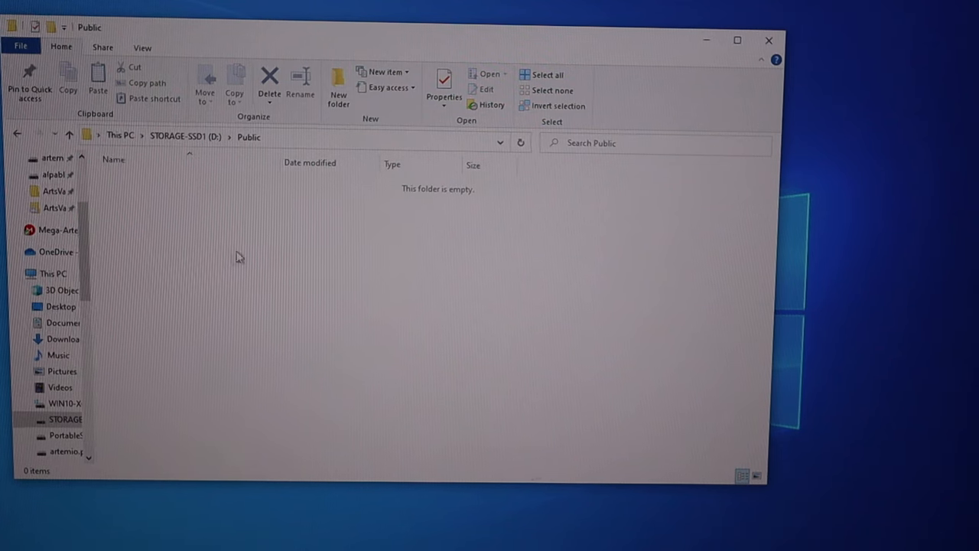
Step: Navigate File Explorer's address bar to the Mac at \\192.168.10.154
click(306, 143)
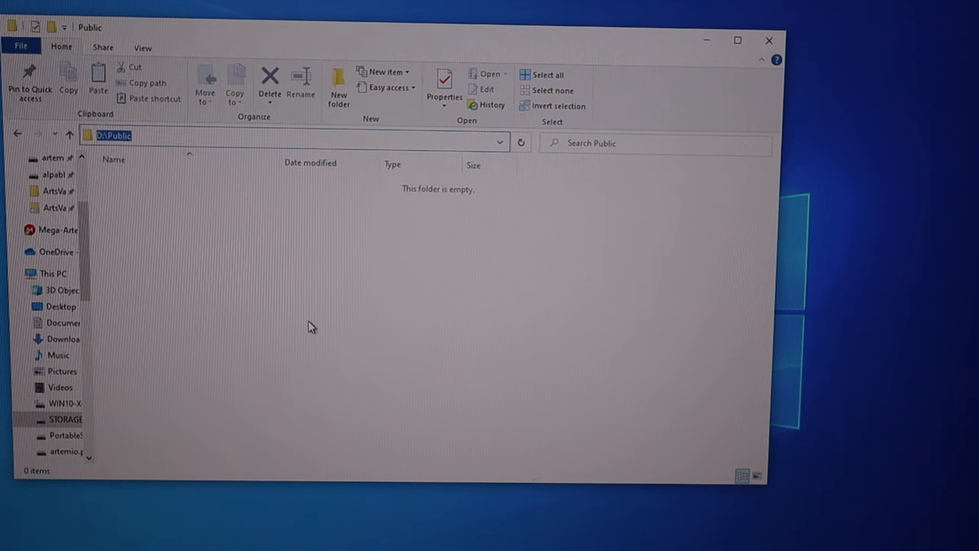
text(\\192.)
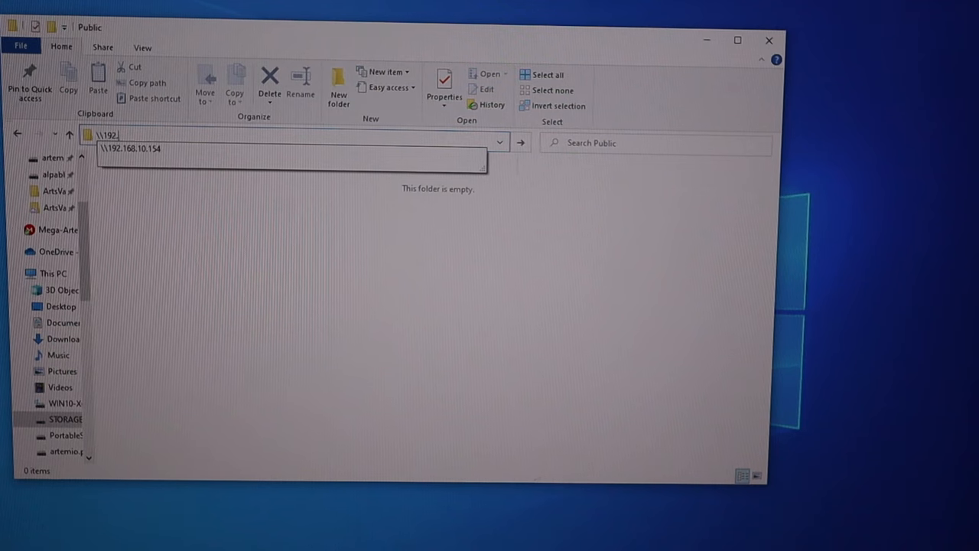
text(168.10.1)
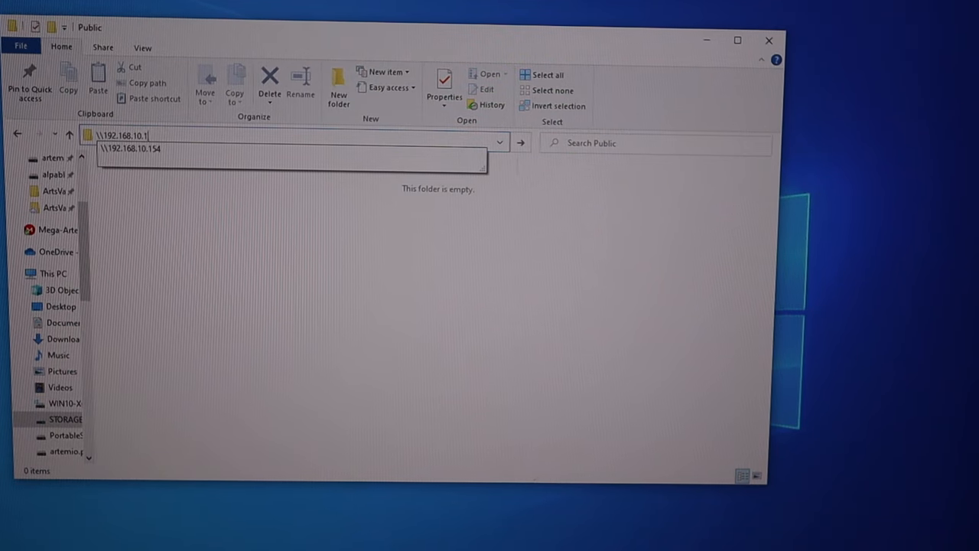
key(enter)
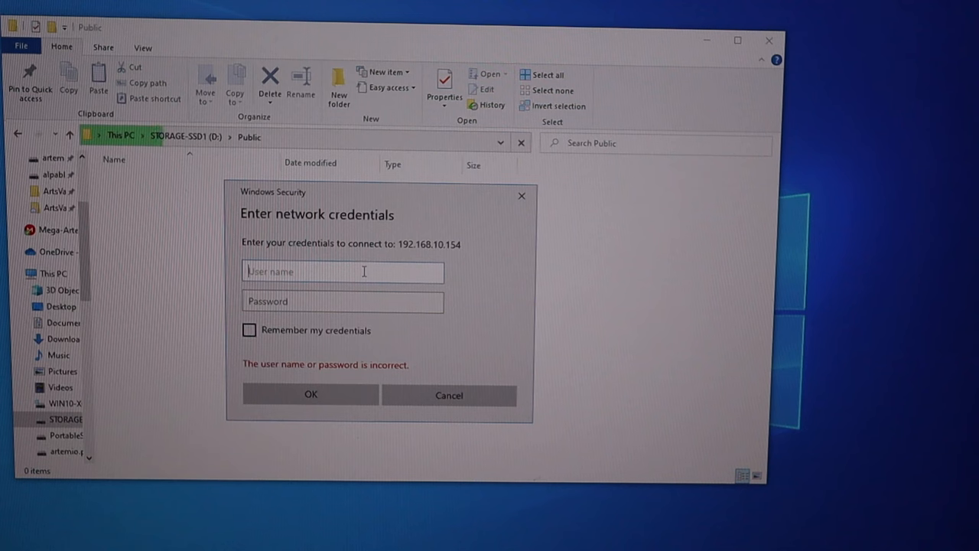
Step: Enter the Mac account's user name and password in the network credentials prompt
text(artpa)
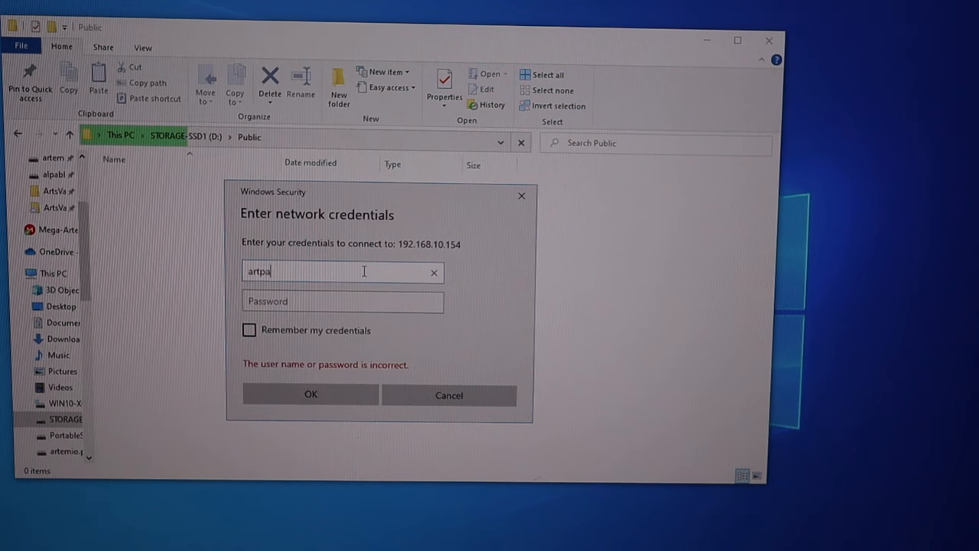
text(blico)
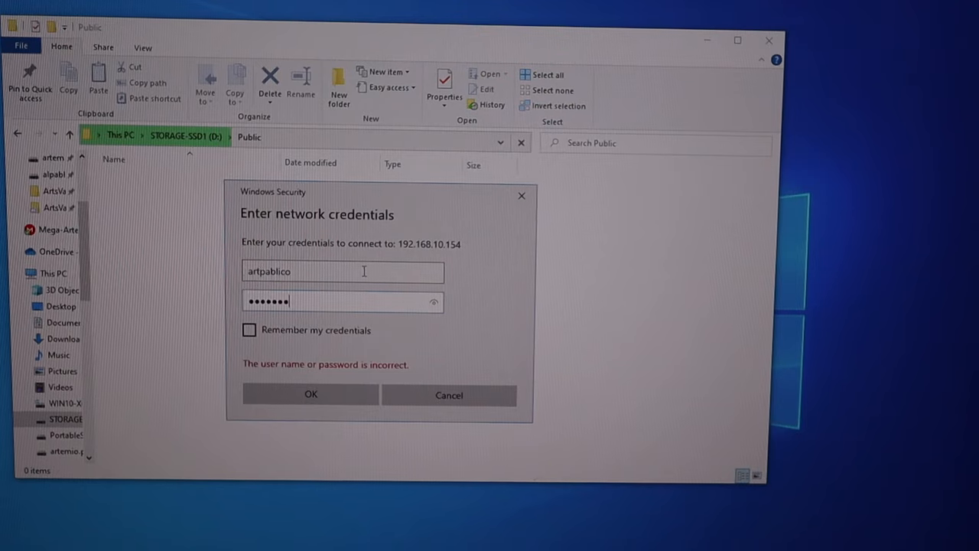
Step: Submit the credentials and open the Mac's Shared Folder share, revealing "this is my folder in Mac"
click(311, 395)
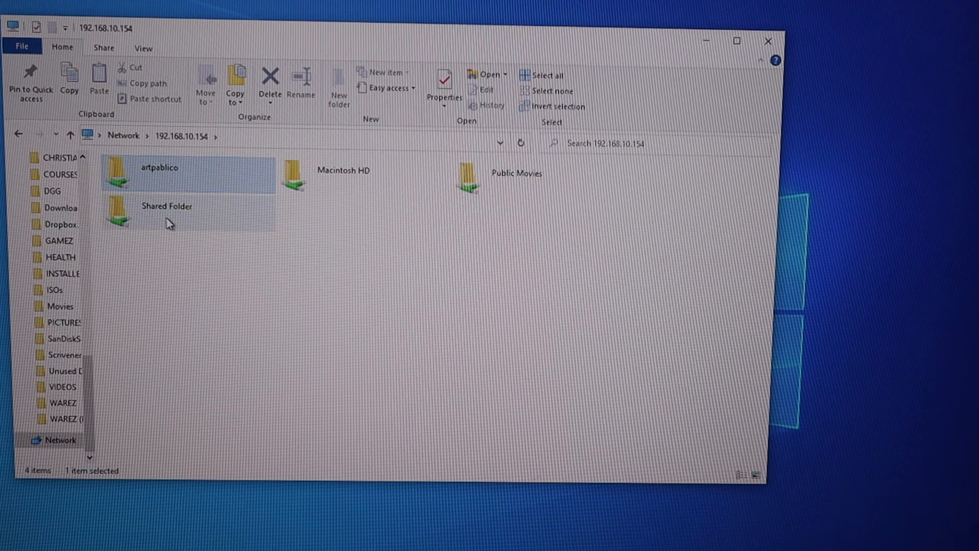
click(167, 214)
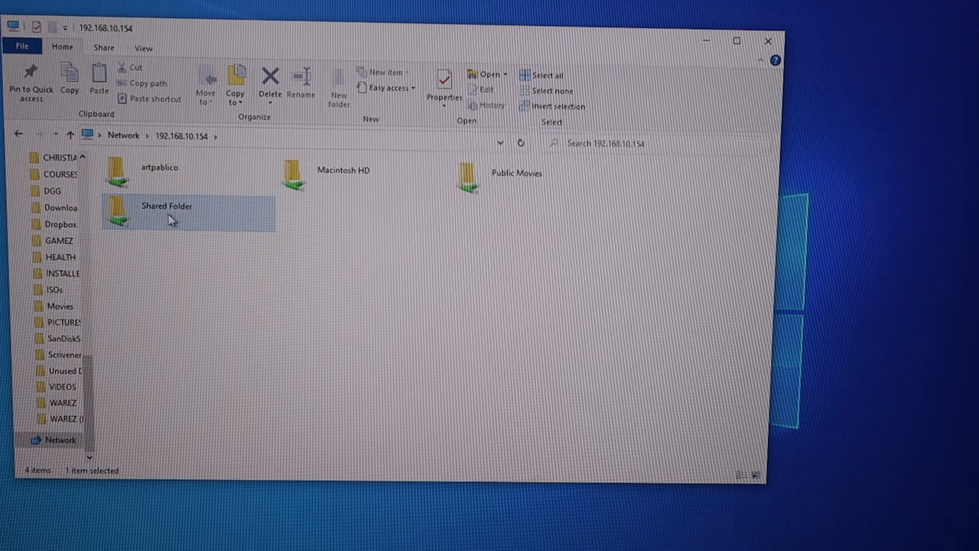
click(172, 182)
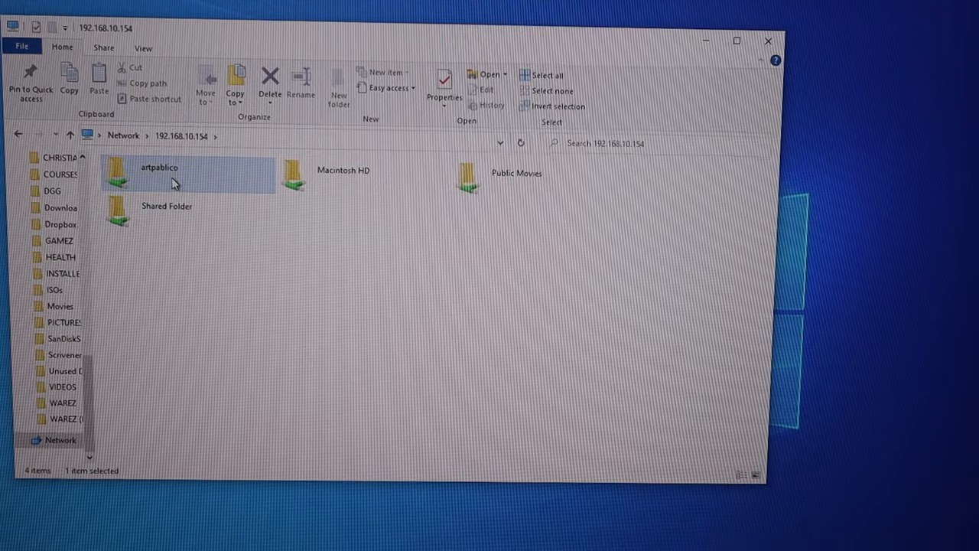
click(167, 211)
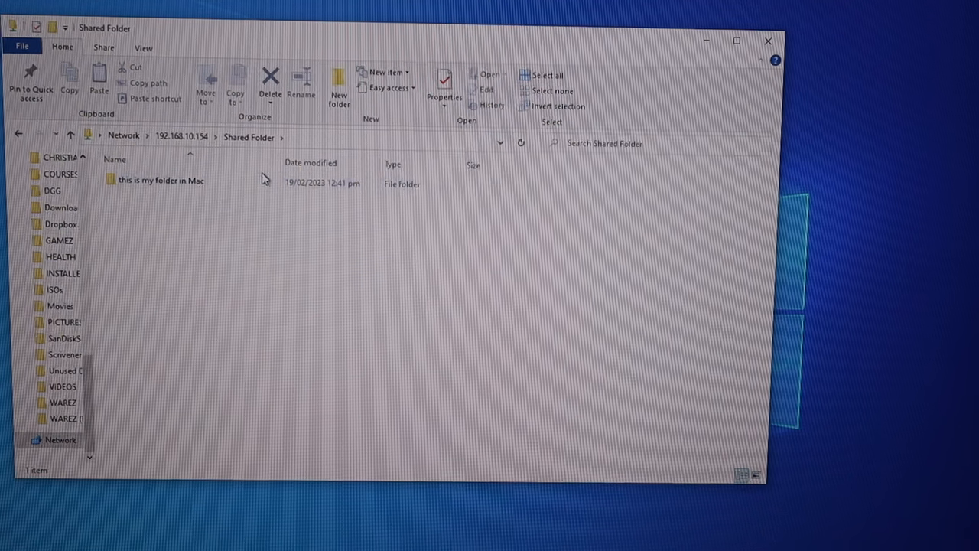
mouse_move(165, 186)
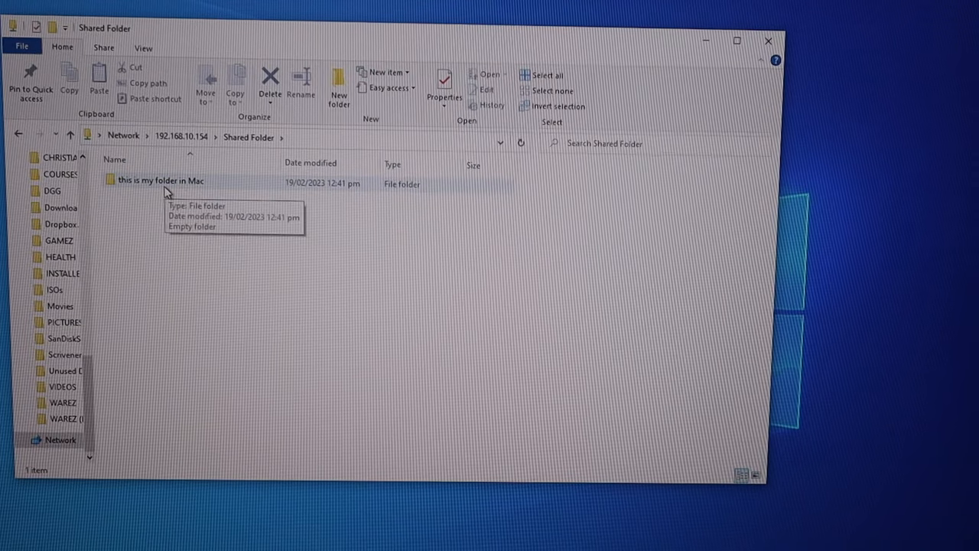
mouse_move(194, 201)
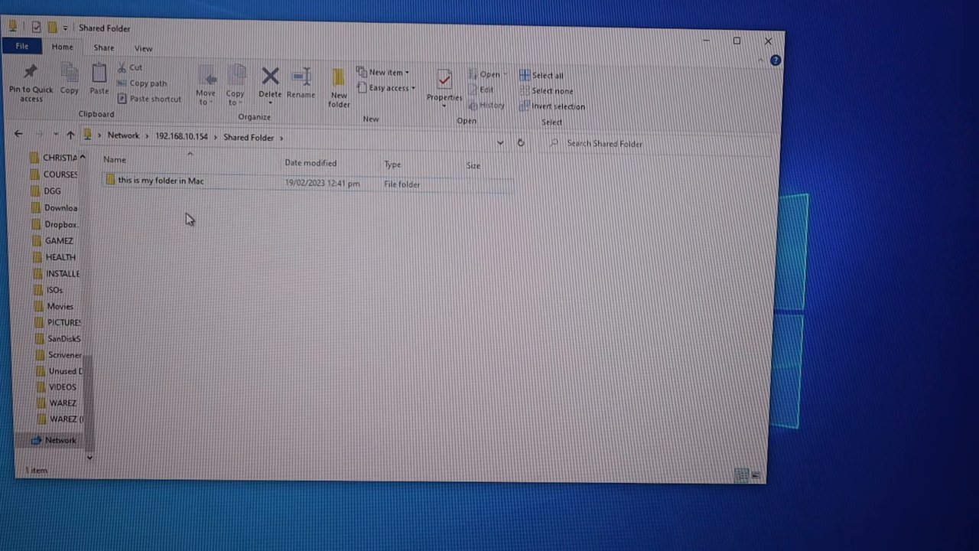
mouse_move(228, 254)
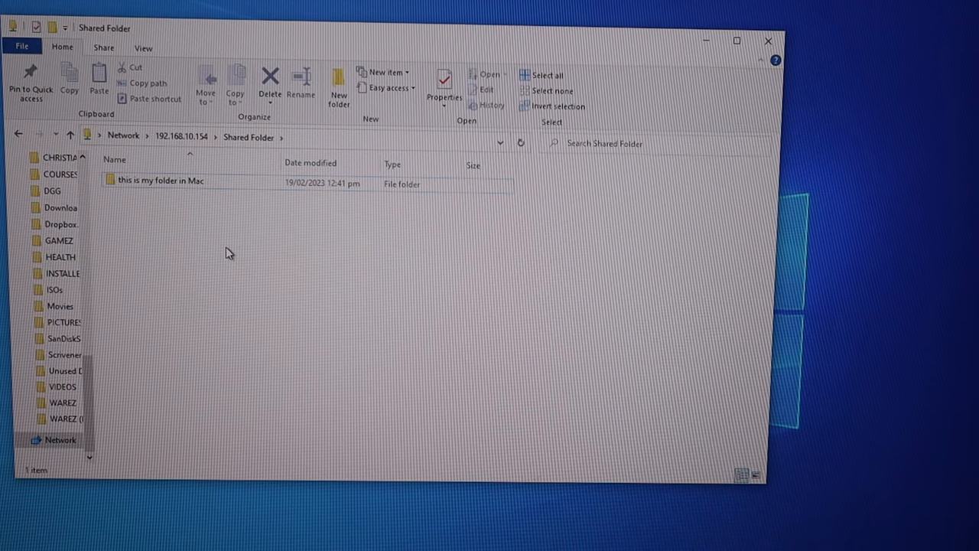